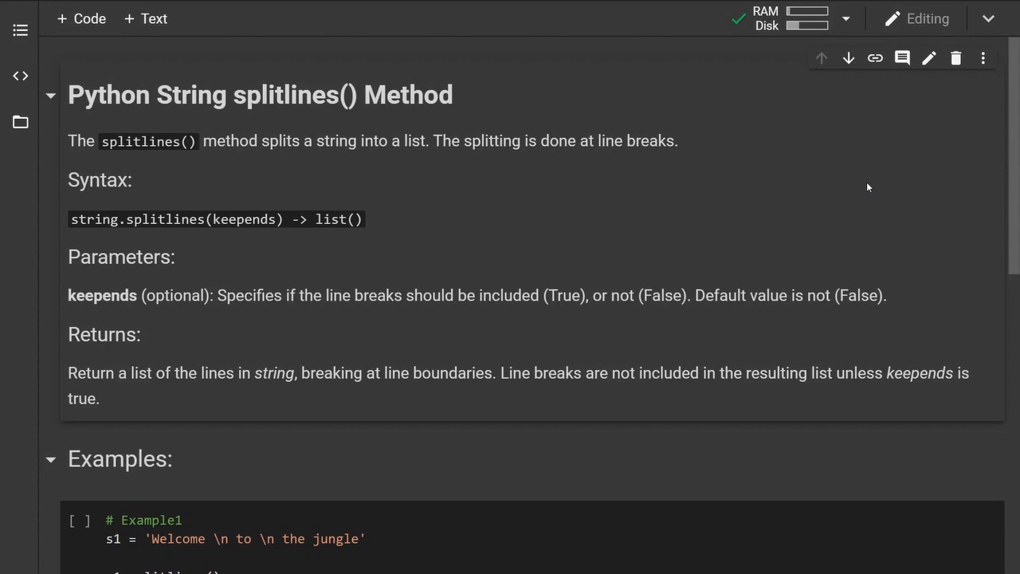
{"action": "mouse_move", "coordinate": [540, 165]}
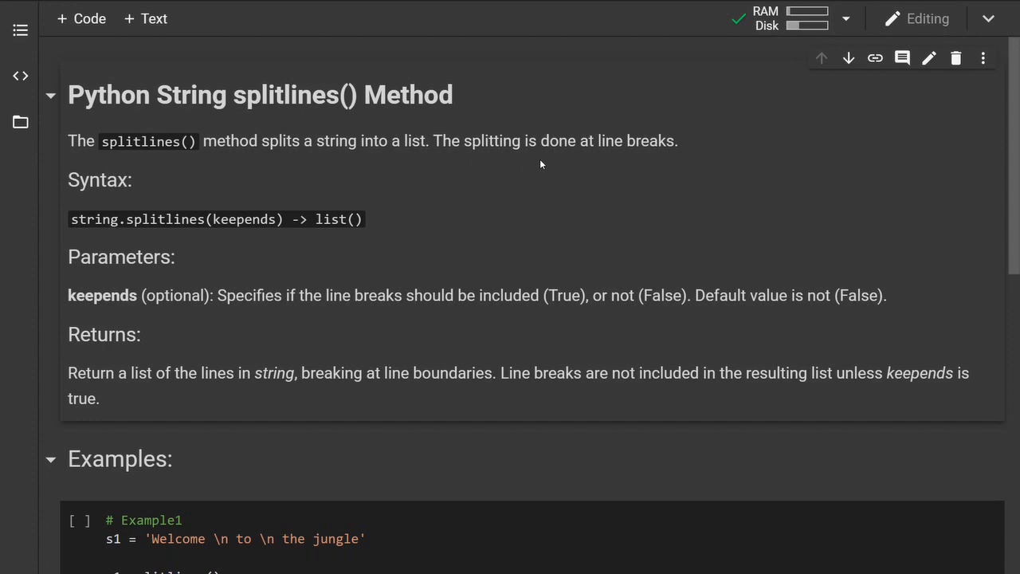
{"action": "mouse_move", "coordinate": [309, 188]}
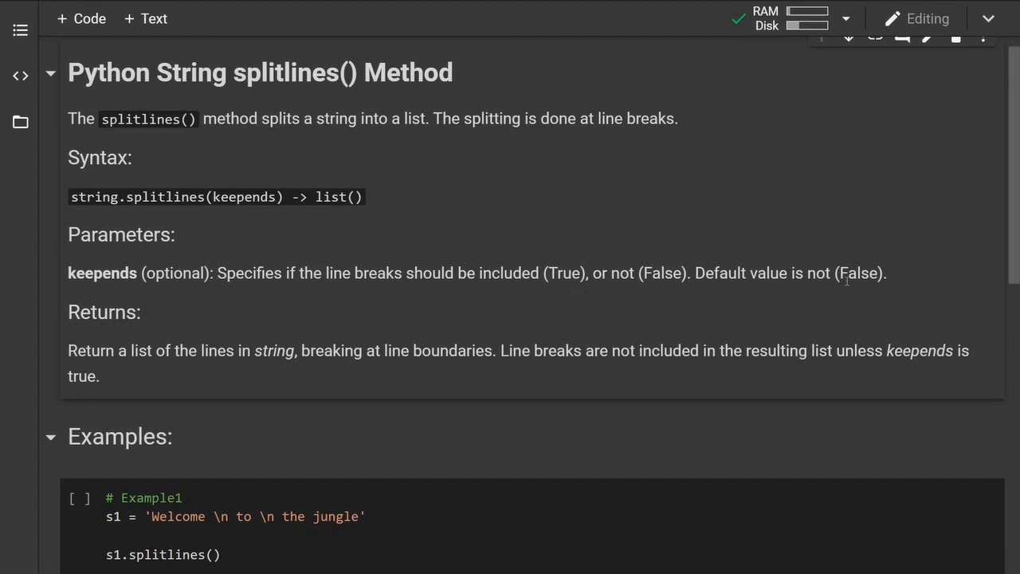
{"action": "mouse_move", "coordinate": [737, 245]}
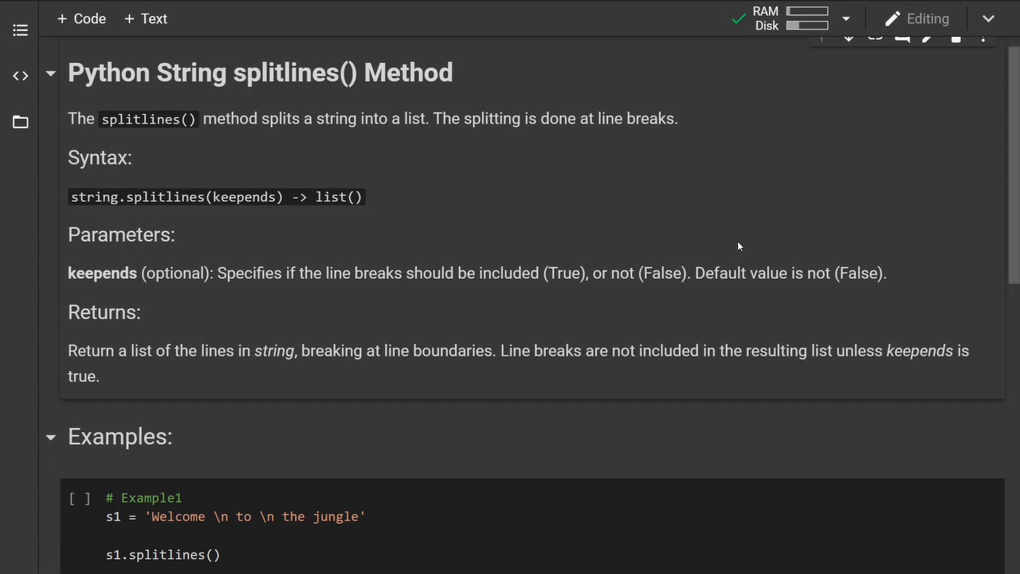
{"action": "mouse_move", "coordinate": [402, 290]}
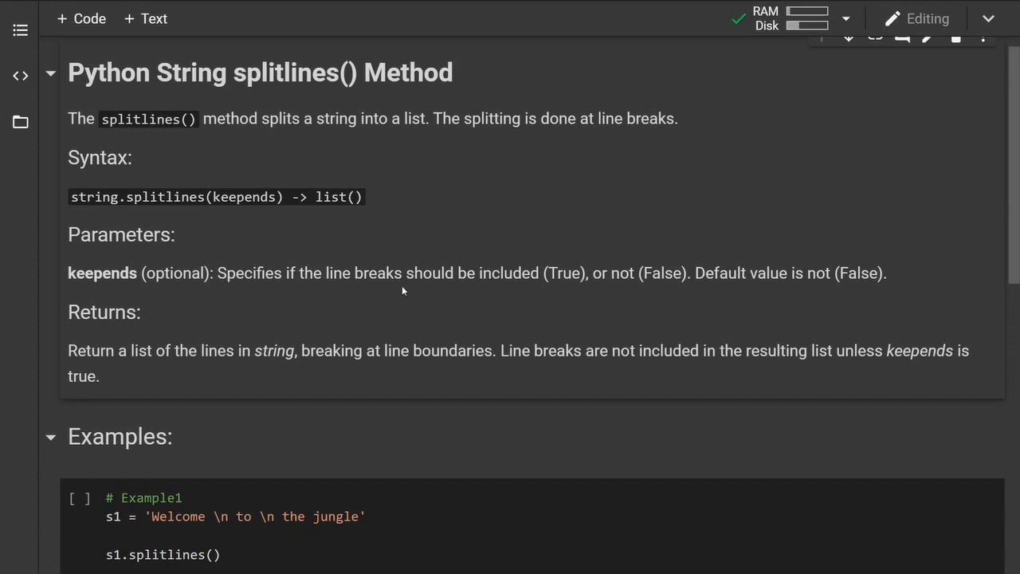
Run the Example1 cell to output ['Welcome ', ' to ', ' the jungle'] from splitlines().
{"action": "scroll", "scroll_direction": "down", "scroll_amount": 3}
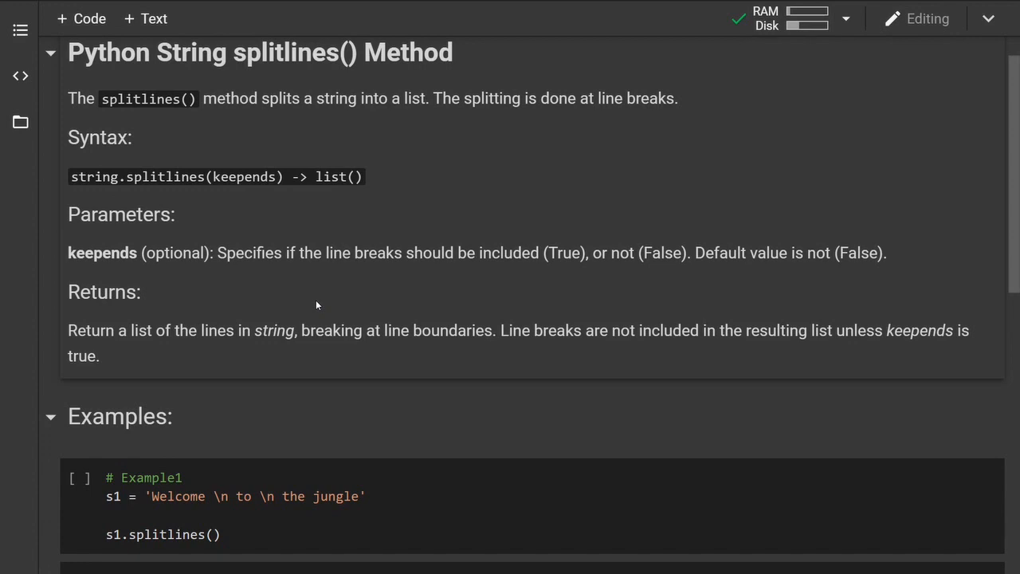
{"action": "mouse_move", "coordinate": [357, 302]}
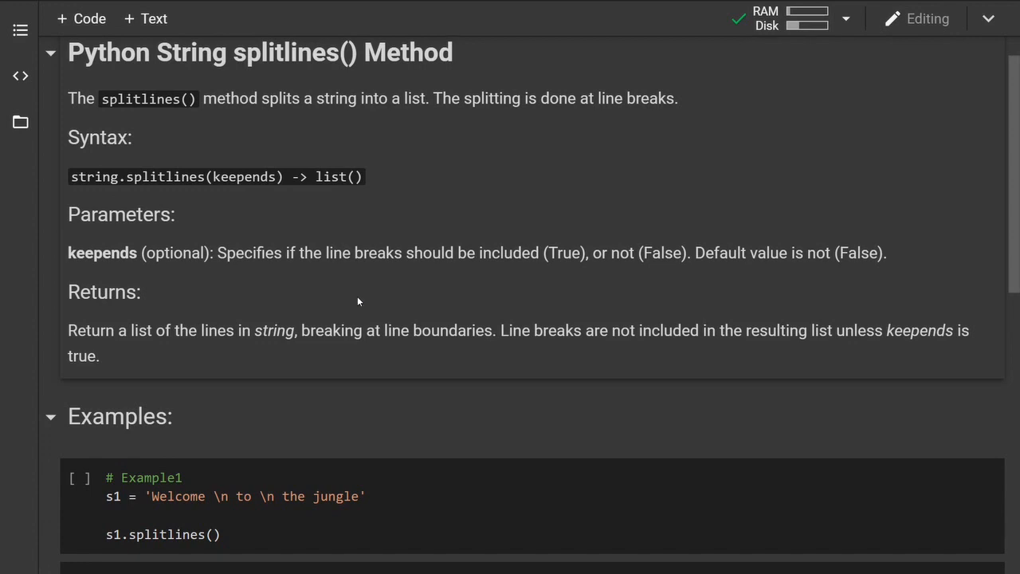
{"action": "scroll", "scroll_direction": "down", "scroll_amount": 3}
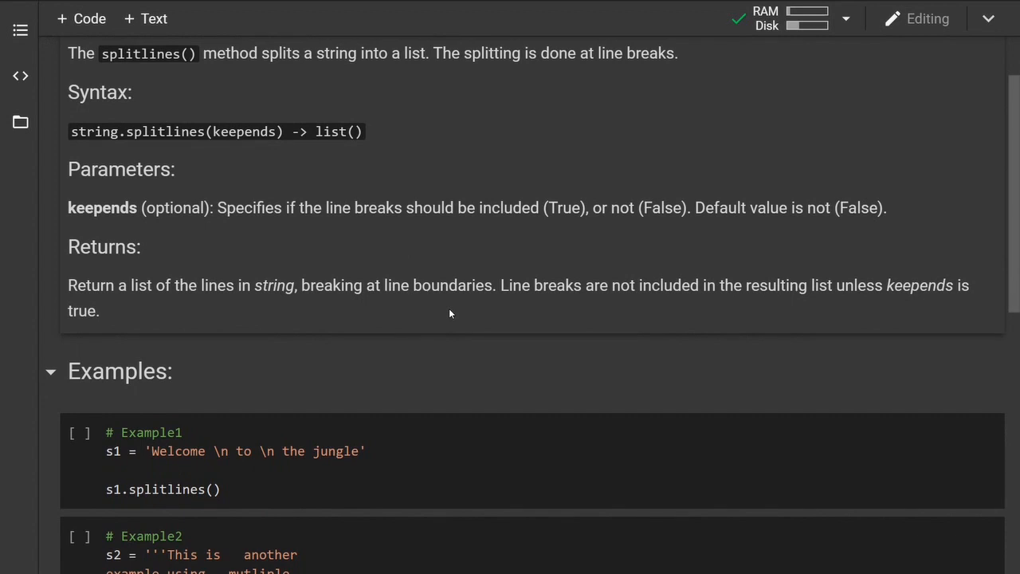
{"action": "scroll", "scroll_direction": "down", "scroll_amount": 3}
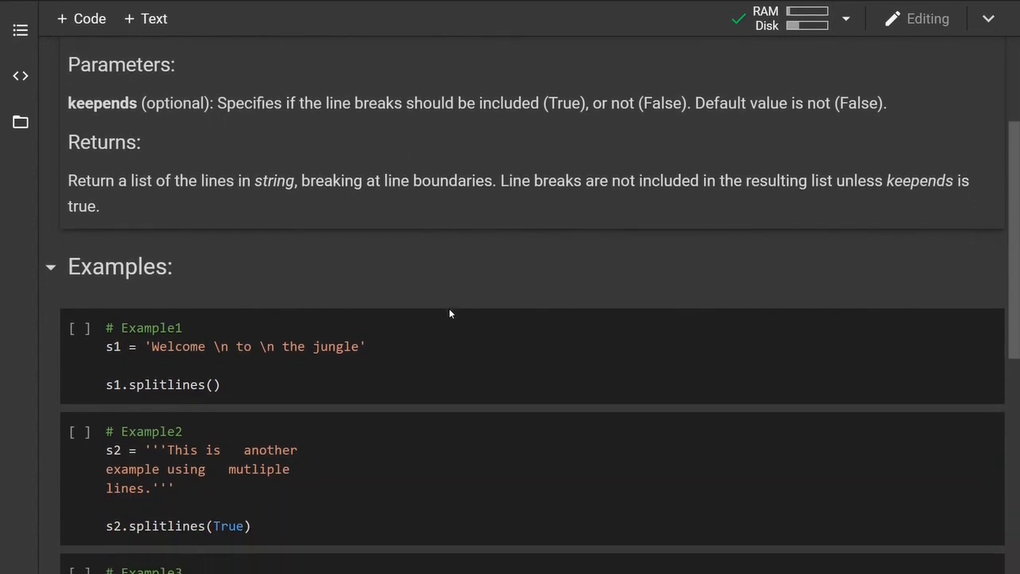
{"action": "scroll", "scroll_direction": "down", "scroll_amount": 3}
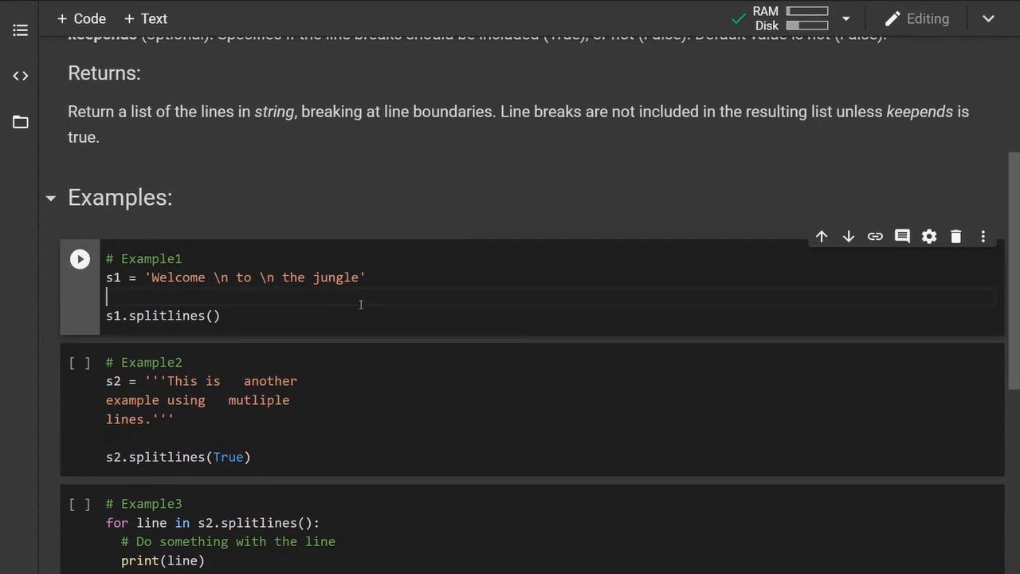
{"action": "scroll", "scroll_direction": "down", "scroll_amount": 3}
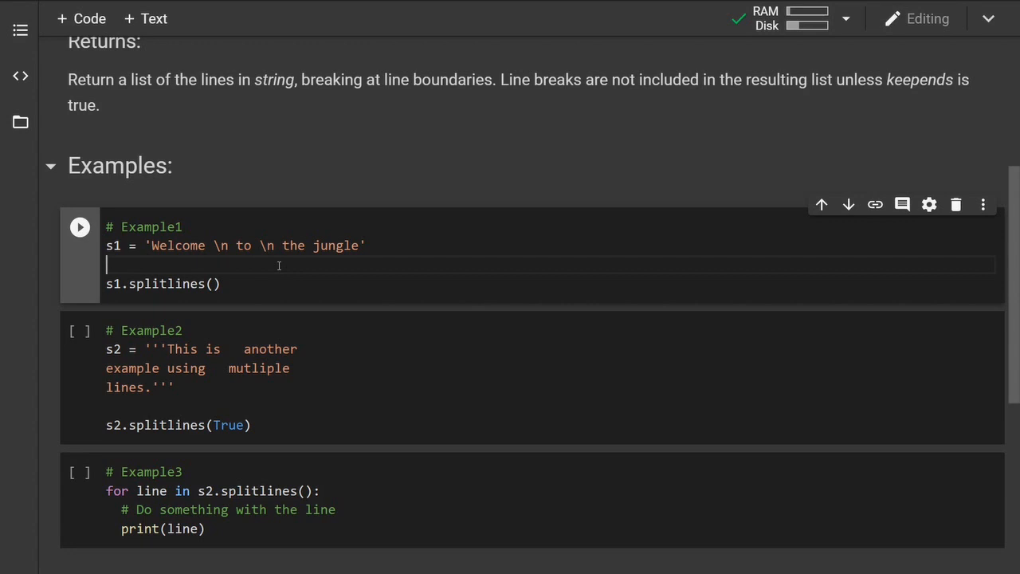
{"action": "left_click", "coordinate": [79, 226]}
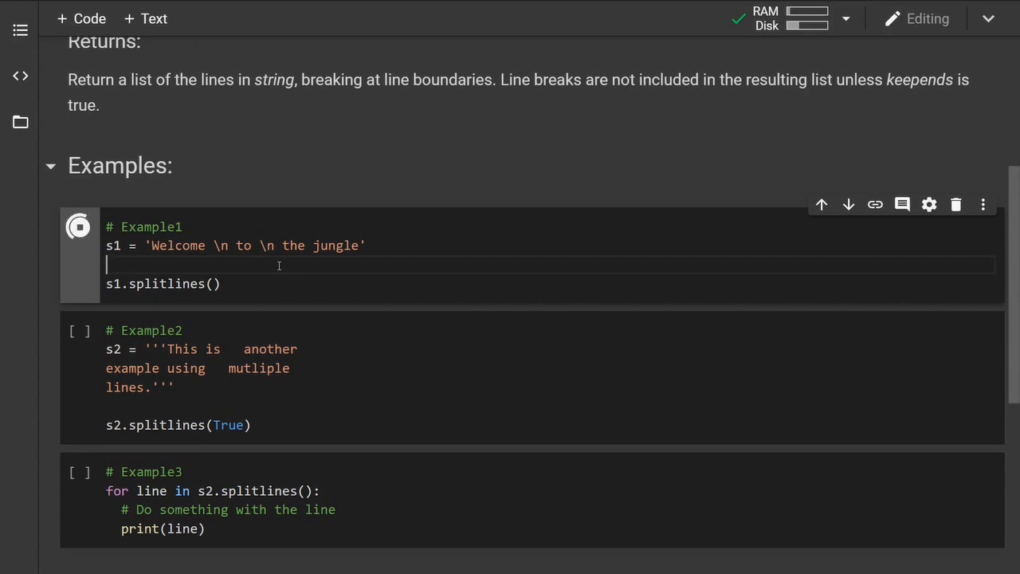
{"action": "left_click", "coordinate": [79, 226]}
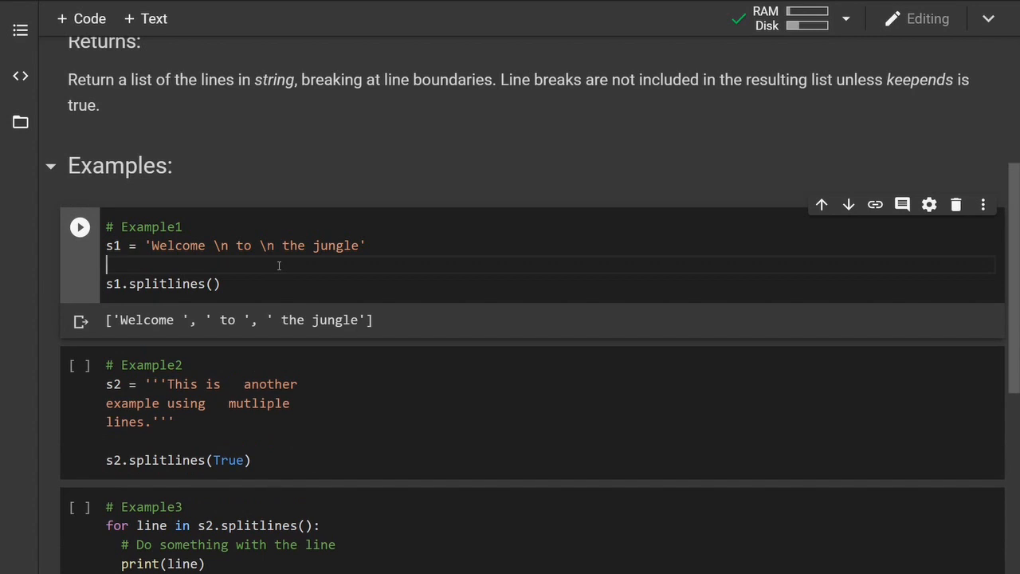
{"action": "mouse_move", "coordinate": [327, 319]}
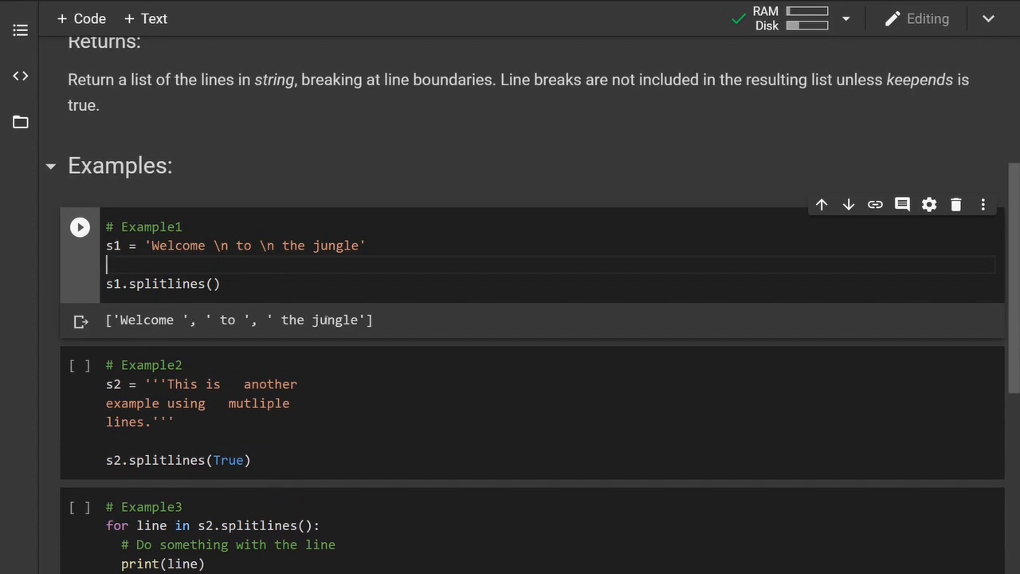
{"action": "scroll", "scroll_direction": "down", "scroll_amount": 3}
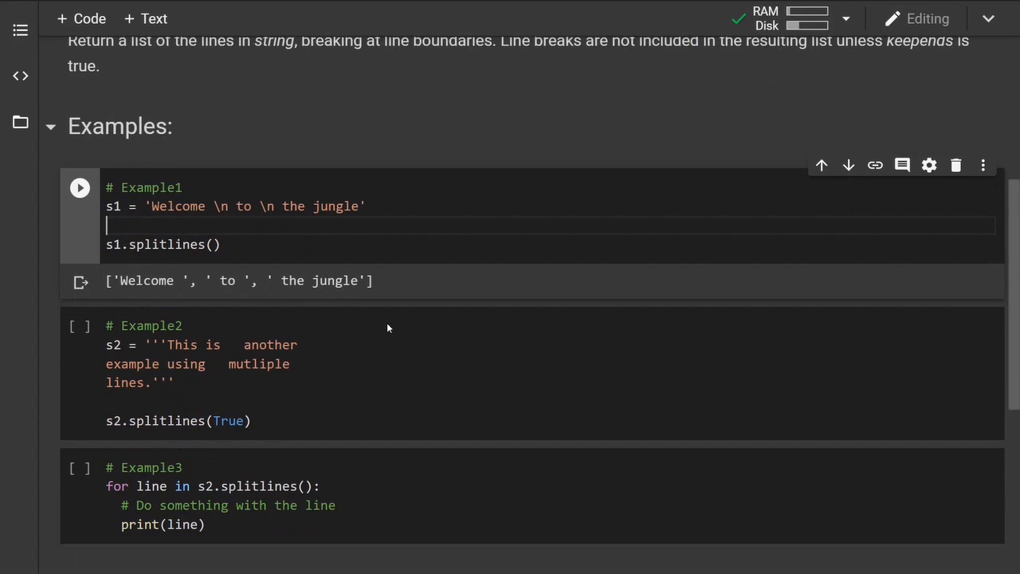
{"action": "scroll", "scroll_direction": "down", "scroll_amount": 3}
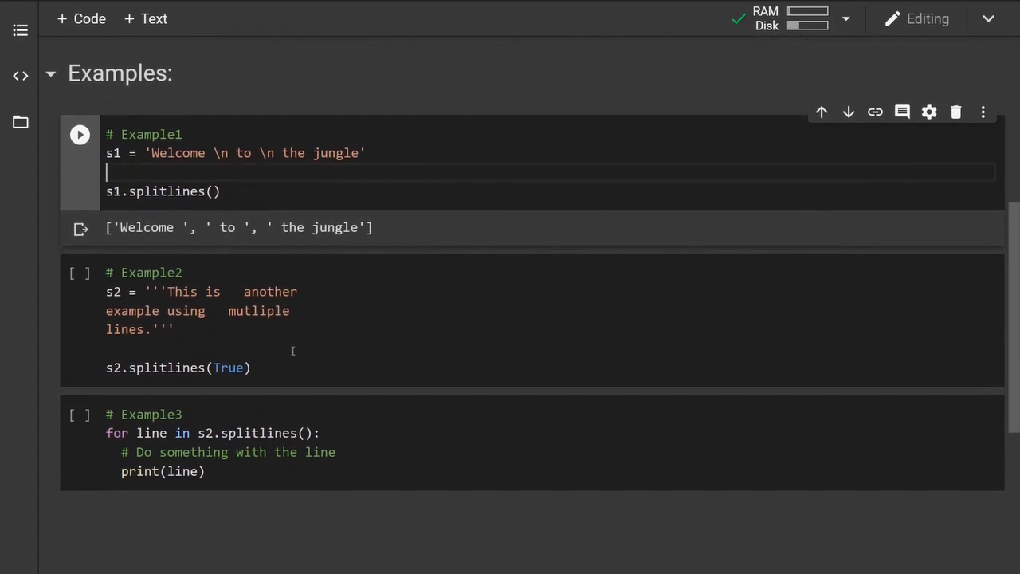
Run the Example2 cell so splitlines(True) lists each line with its trailing newline.
{"action": "left_click", "coordinate": [80, 134]}
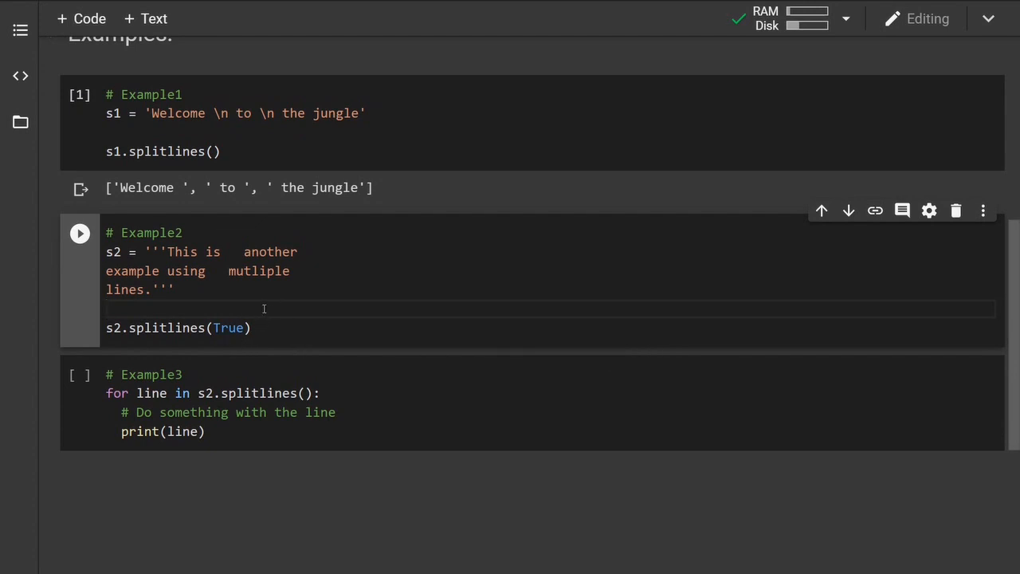
{"action": "left_click", "coordinate": [79, 232]}
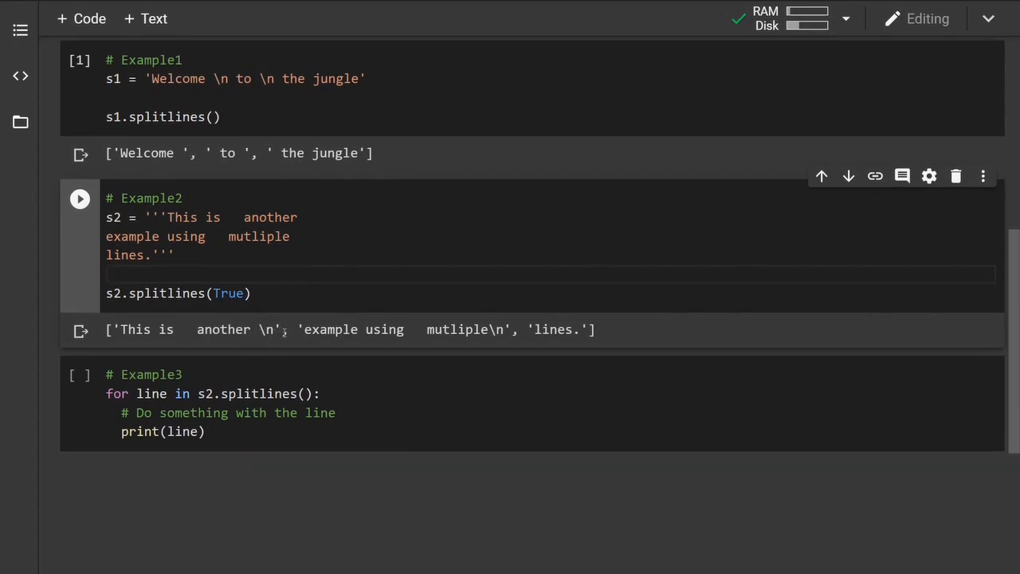
{"action": "mouse_move", "coordinate": [274, 319]}
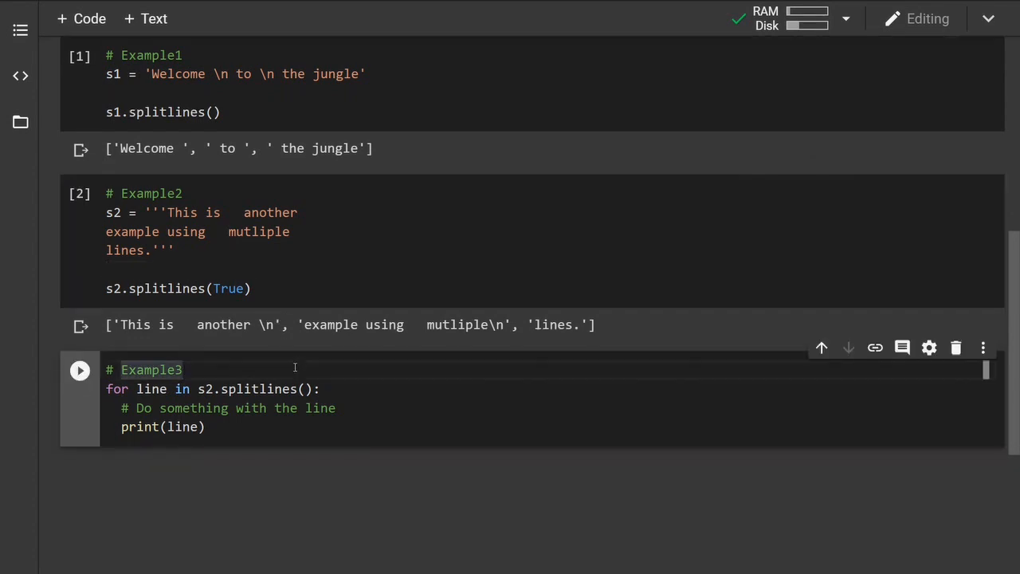
Run the Example3 for loop to print each line of the multi-line string separately.
{"action": "scroll", "scroll_direction": "down", "scroll_amount": 3}
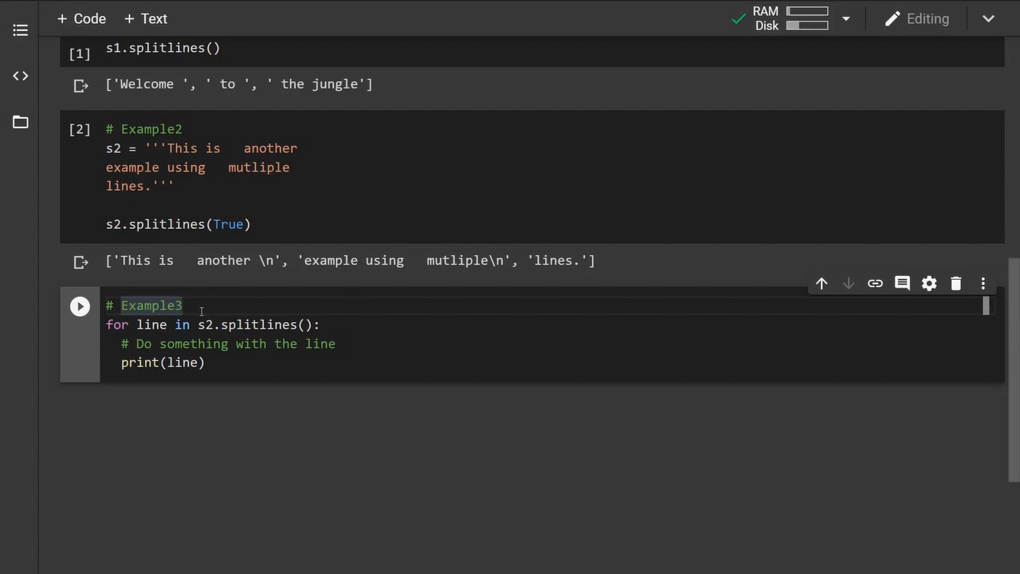
{"action": "mouse_move", "coordinate": [294, 370]}
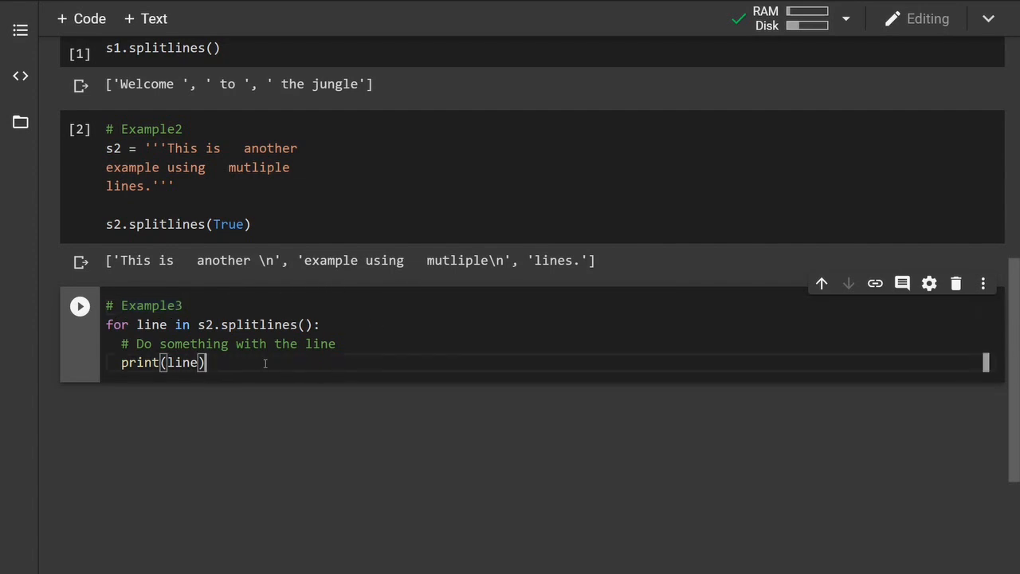
{"action": "left_click", "coordinate": [80, 306]}
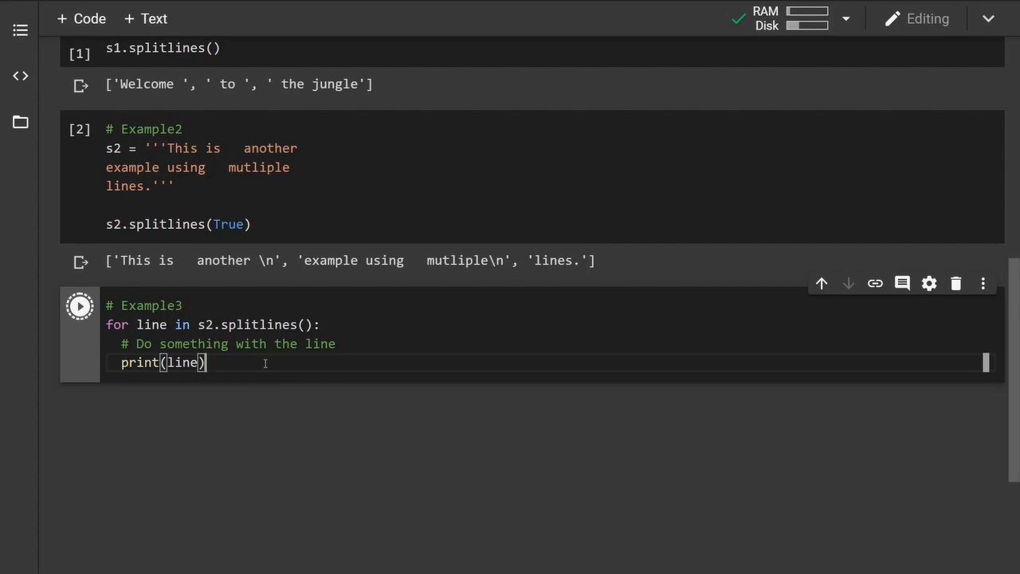
{"action": "left_click", "coordinate": [80, 306]}
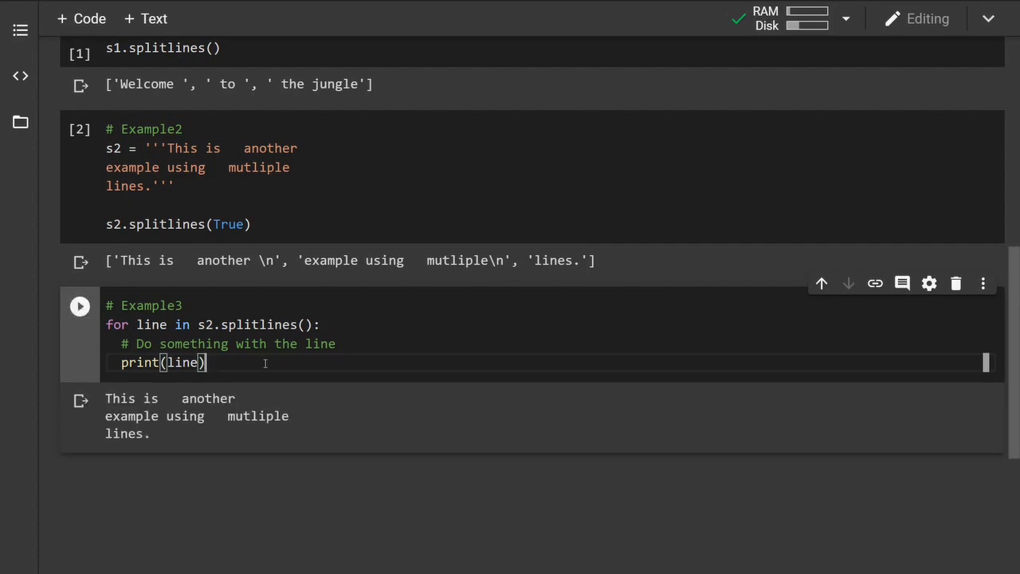